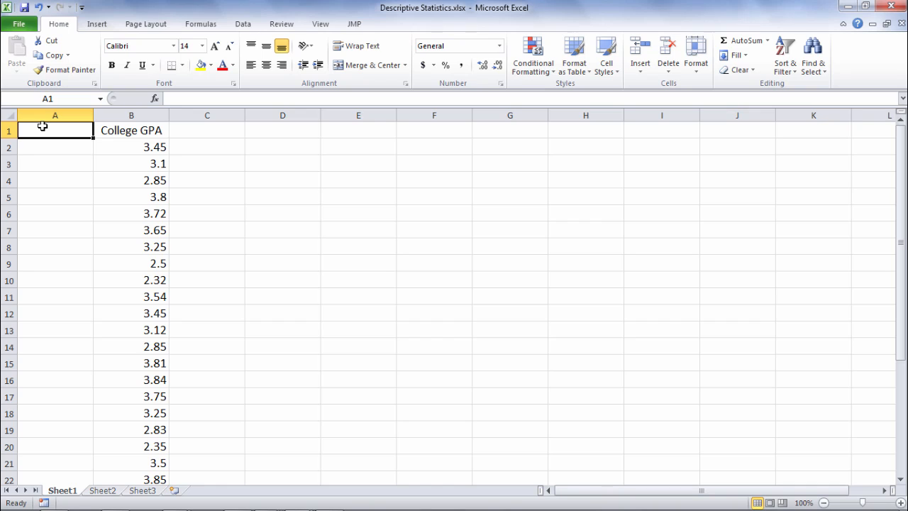
# Choose Descriptive Statistics from the Data Analysis tools on the Data ribbon
pyautogui.click(131, 131)
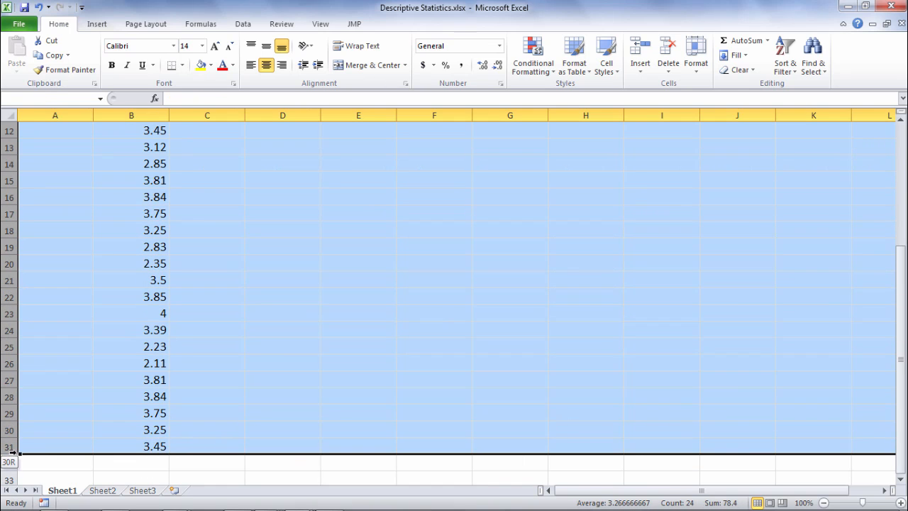
pyautogui.scroll(3)
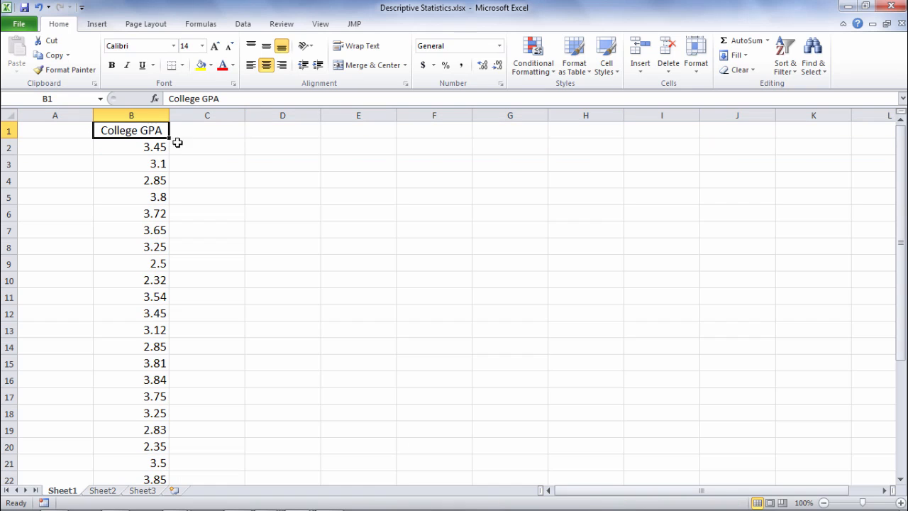
pyautogui.click(242, 23)
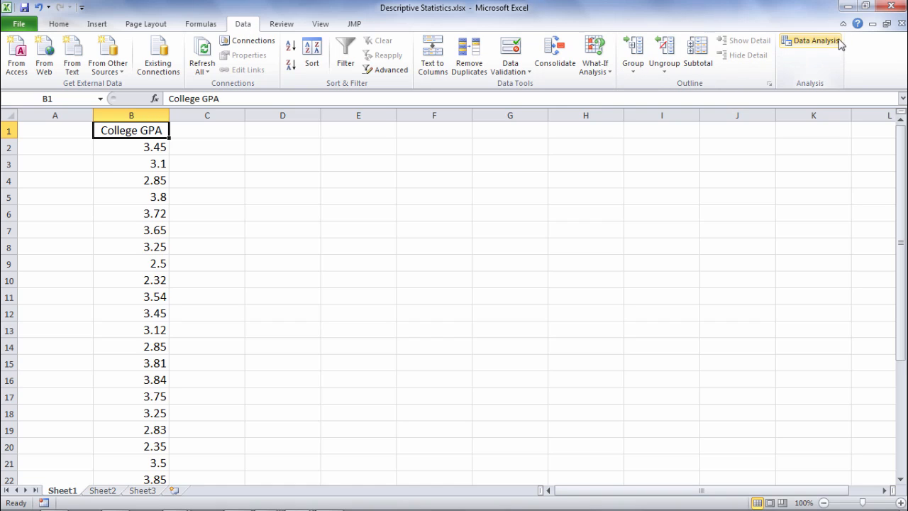
pyautogui.click(814, 40)
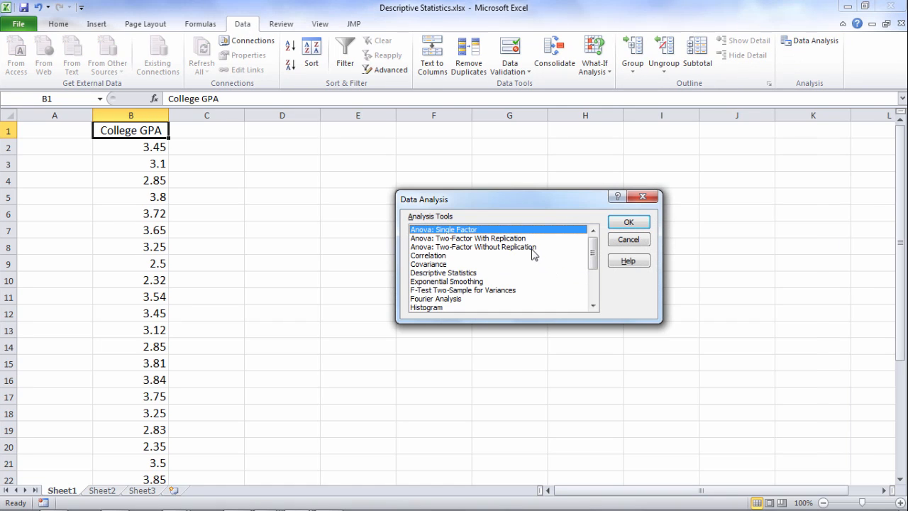
pyautogui.click(443, 273)
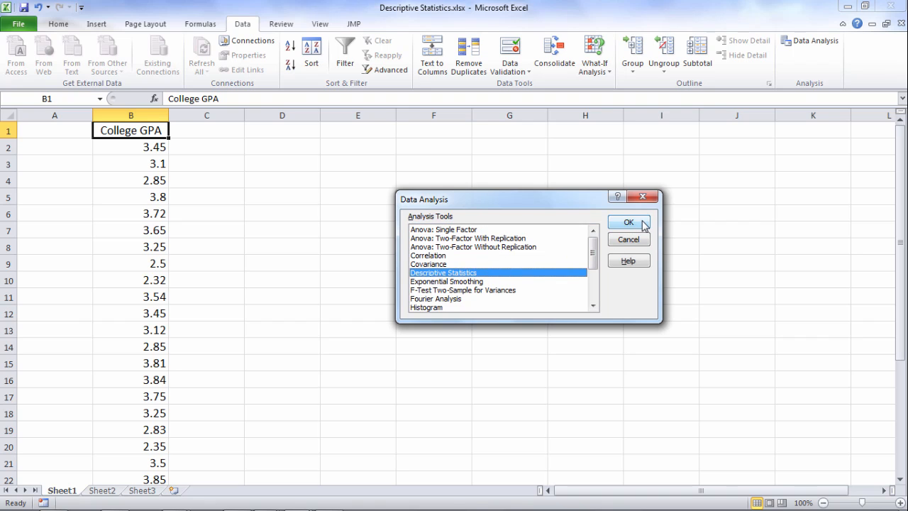
pyautogui.click(626, 221)
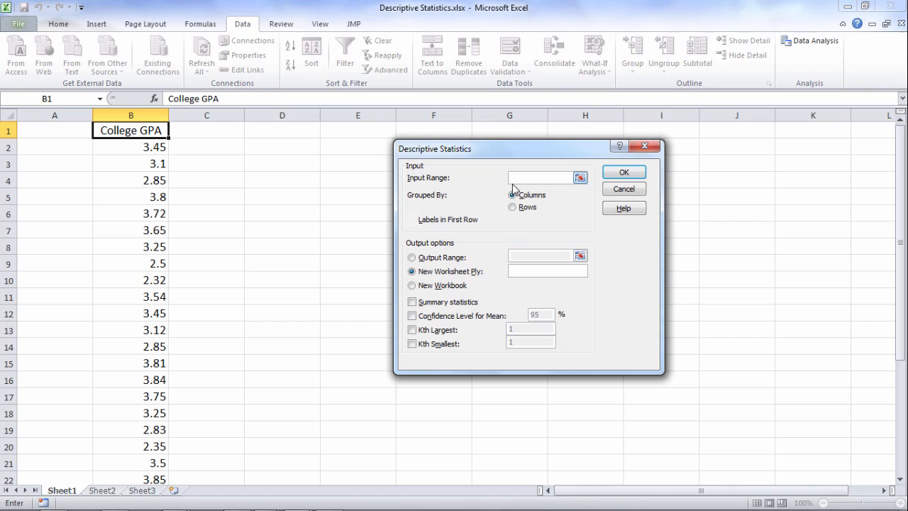
# Analyse B1:B31 with labels in first row and summary statistics, output to a new worksheet
pyautogui.click(130, 131)
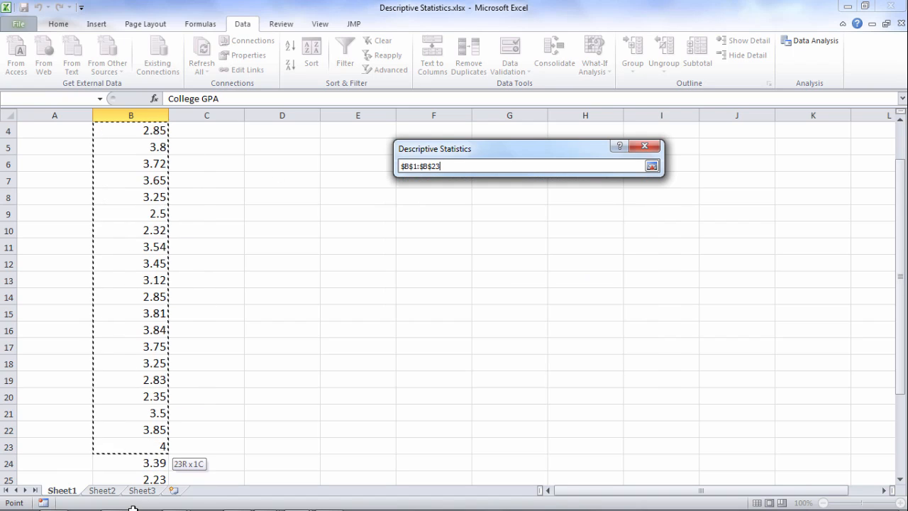
pyautogui.moveTo(141, 445); pyautogui.dragTo(142, 448)
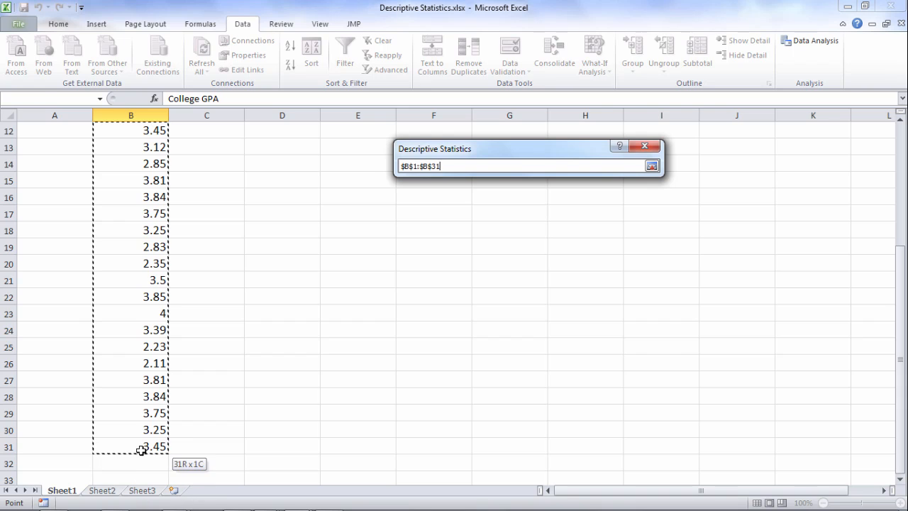
pyautogui.click(651, 165)
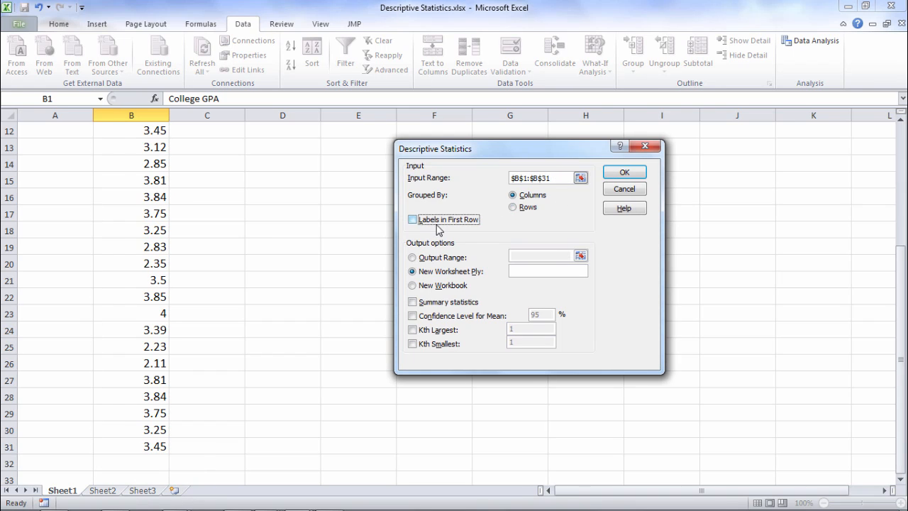
pyautogui.click(411, 218)
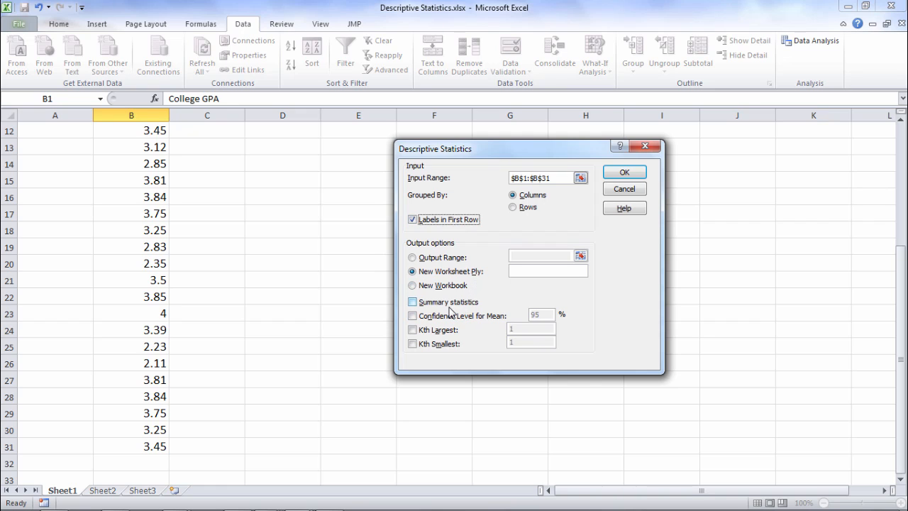
pyautogui.click(411, 301)
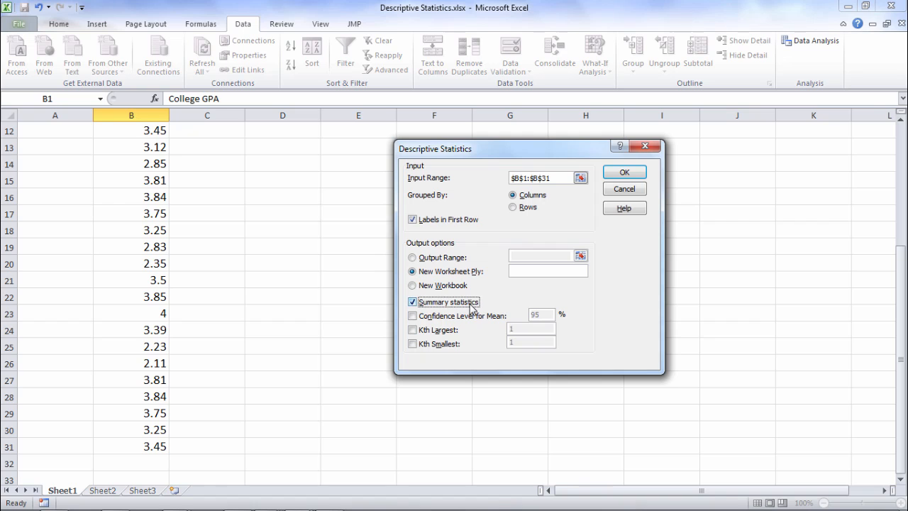
pyautogui.moveTo(624, 172)
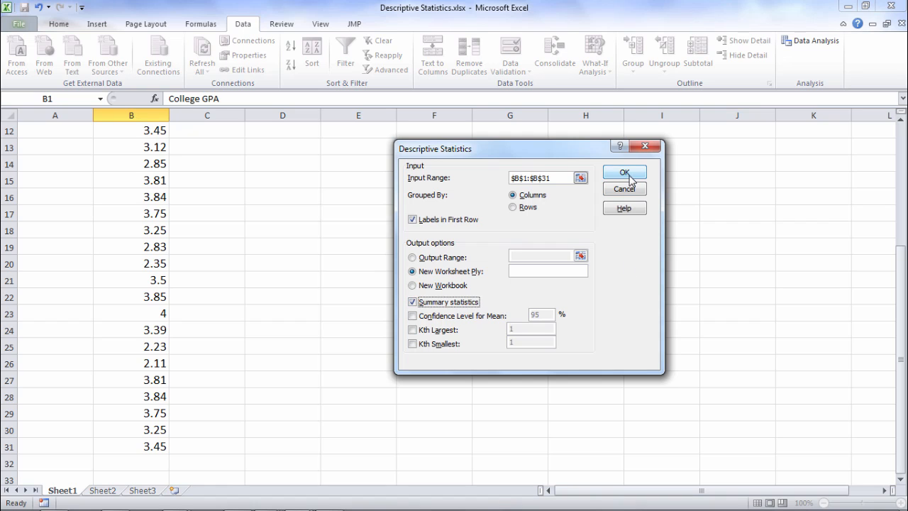
pyautogui.click(624, 173)
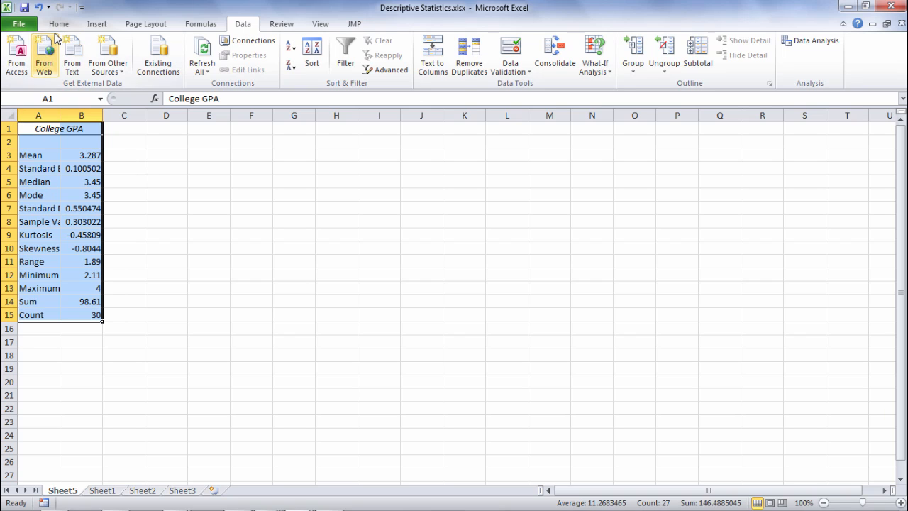
# Set the table font to 14, widen column B and show Mean through Skewness with two decimals
pyautogui.click(60, 23)
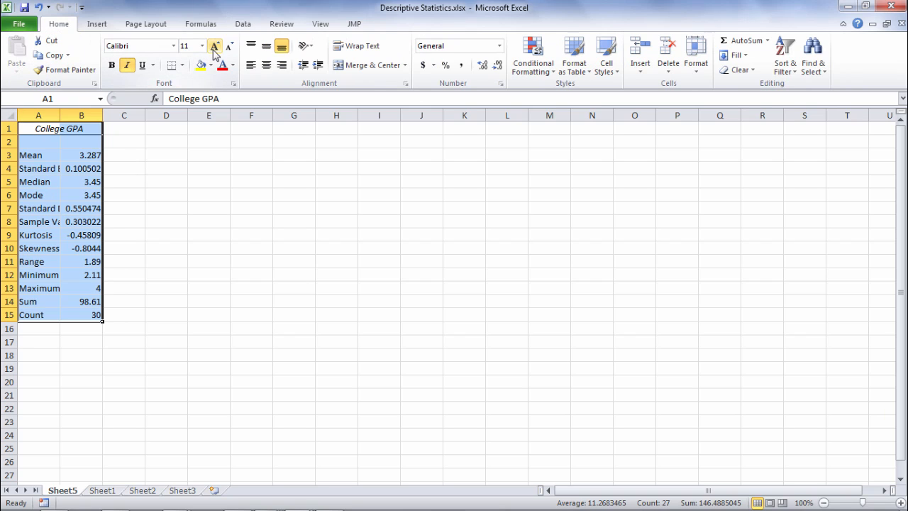
pyautogui.click(216, 46)
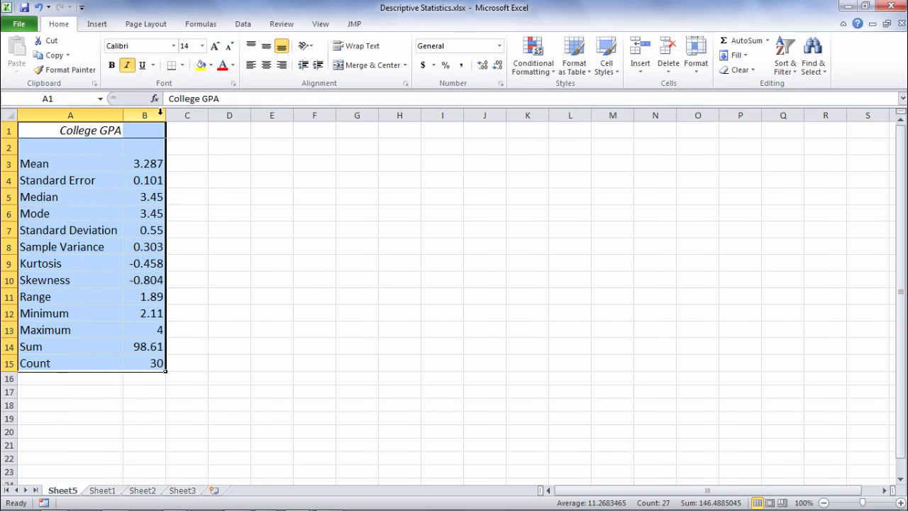
pyautogui.moveTo(165, 115); pyautogui.dragTo(207, 115)
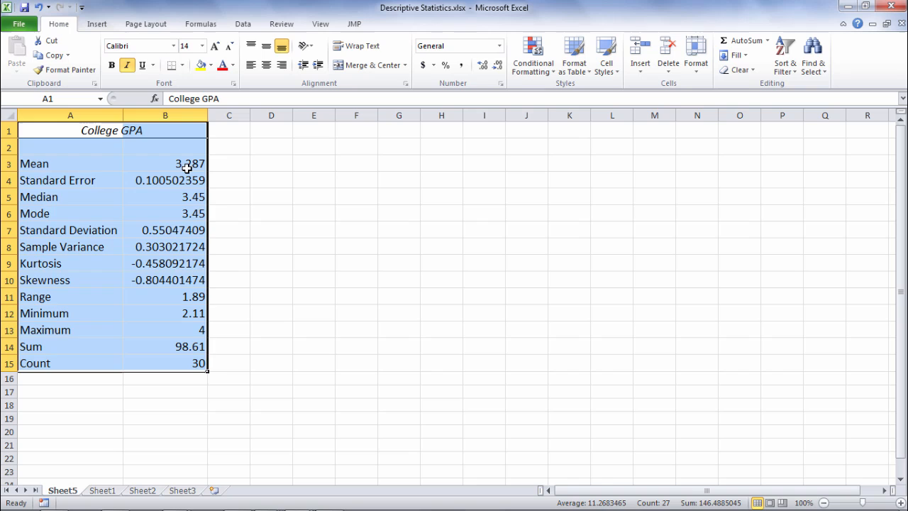
pyautogui.moveTo(164, 163); pyautogui.dragTo(165, 279)
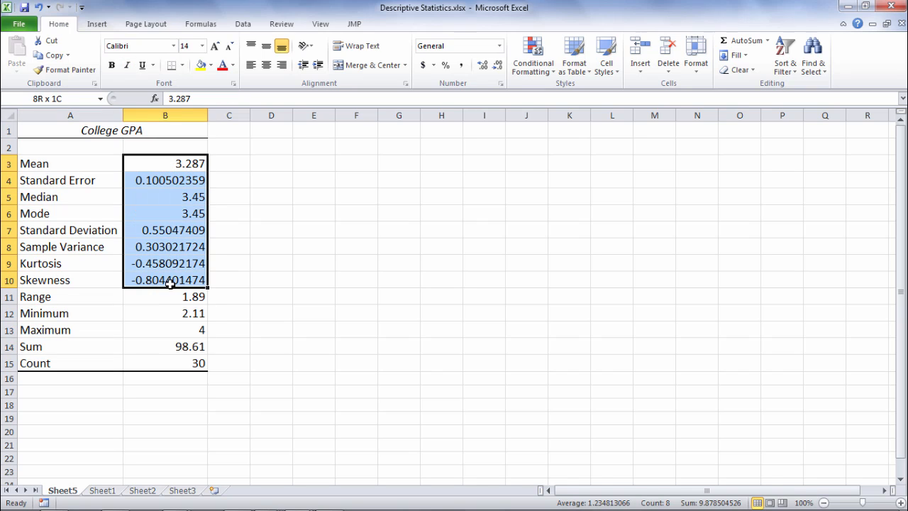
pyautogui.click(497, 65)
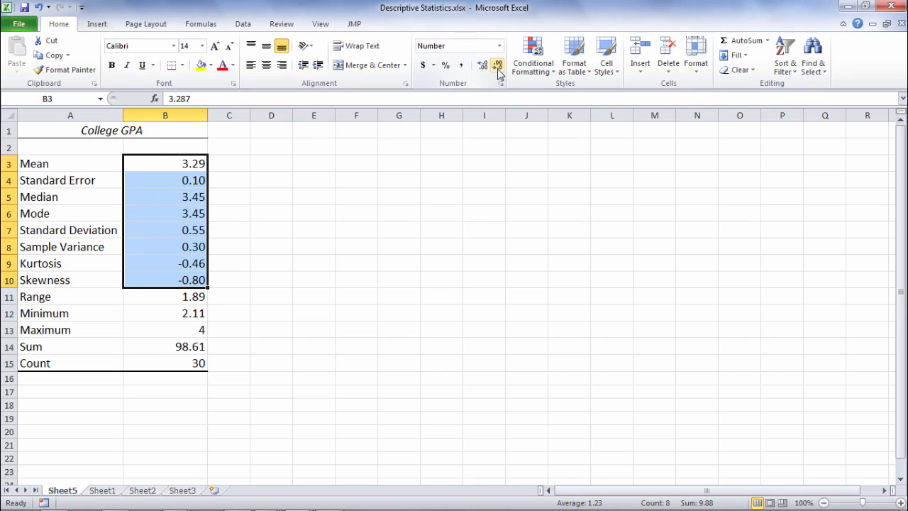
pyautogui.moveTo(263, 244)
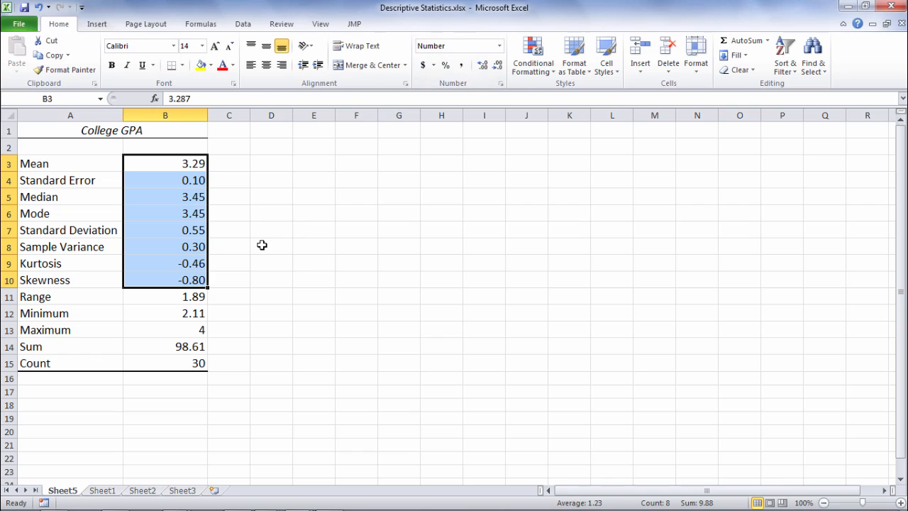
# Enter explanatory notes in D11:D15 beside Range, Minimum, Maximum, Sum and Count
pyautogui.click(271, 378)
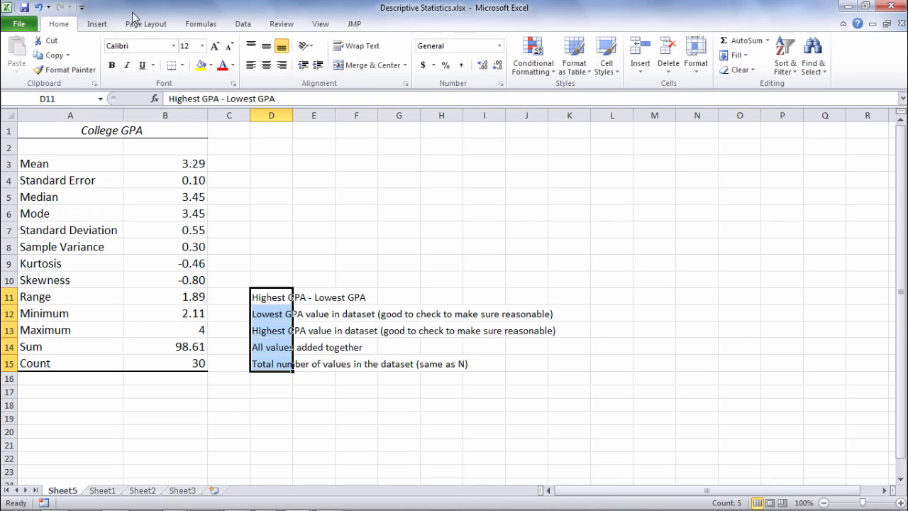
pyautogui.click(271, 280)
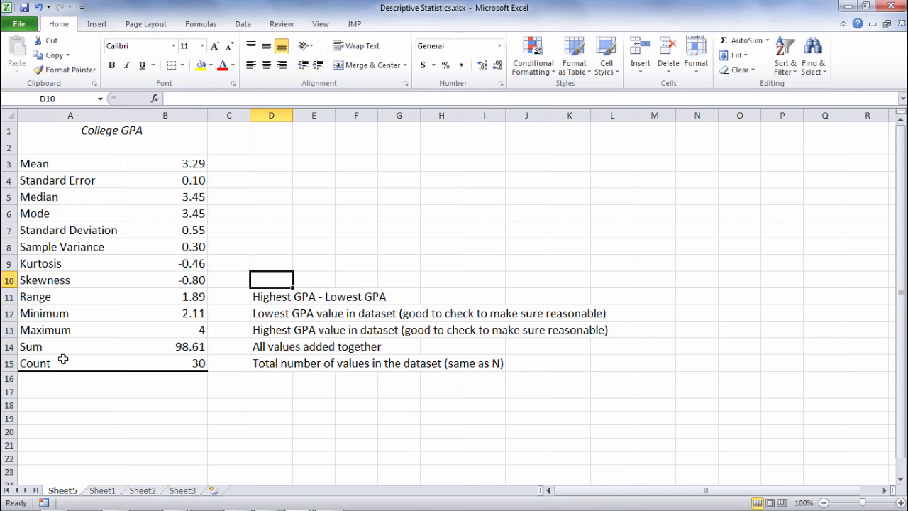
pyautogui.click(271, 363)
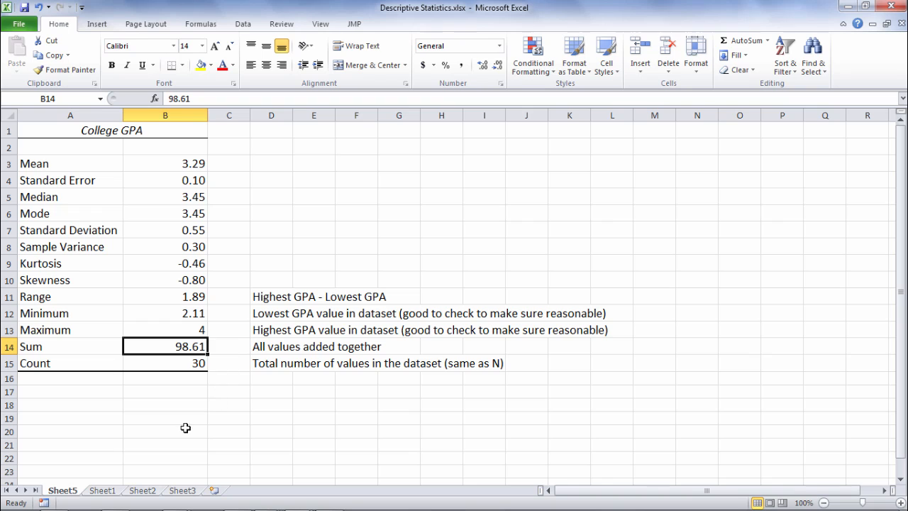
pyautogui.click(102, 491)
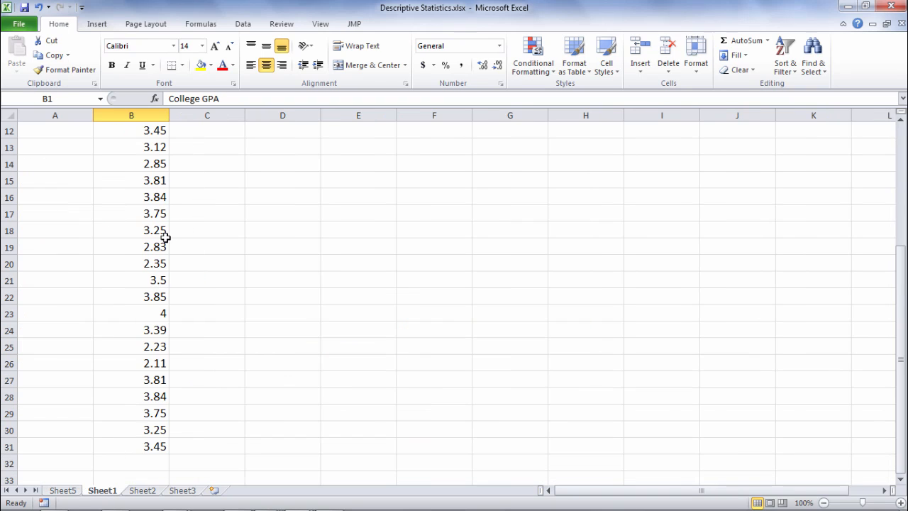
pyautogui.moveTo(131, 131); pyautogui.dragTo(130, 480)
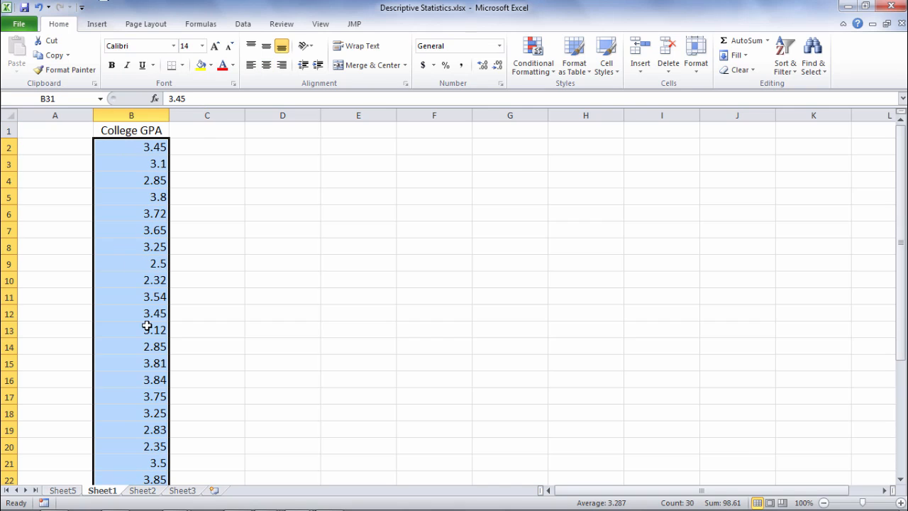
pyautogui.click(62, 491)
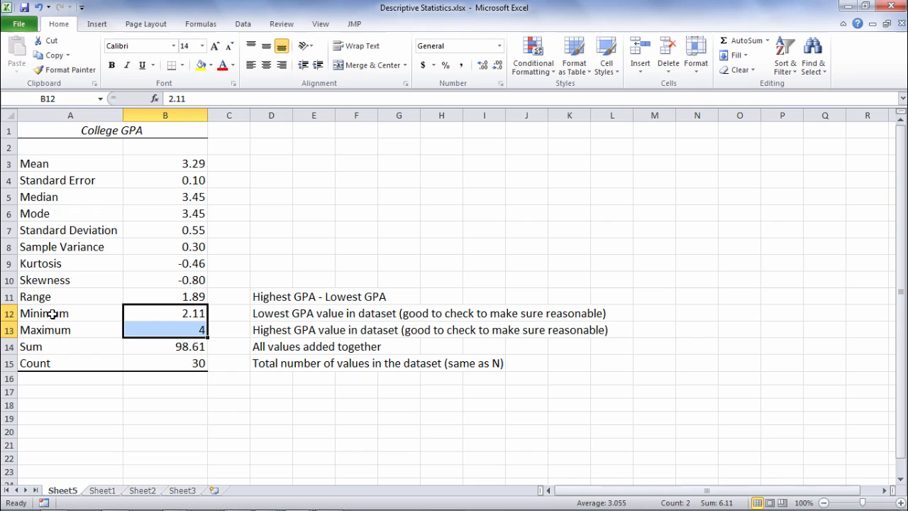
pyautogui.moveTo(255, 317)
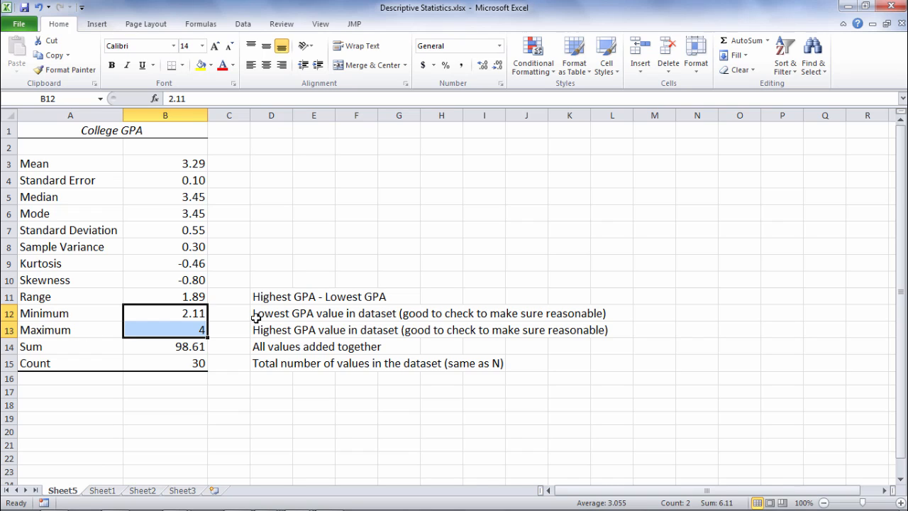
pyautogui.moveTo(295, 333)
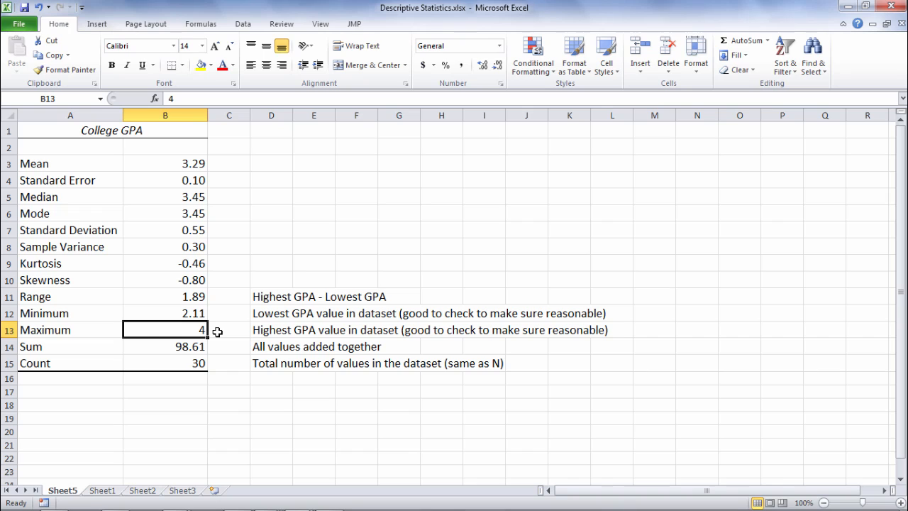
pyautogui.click(164, 313)
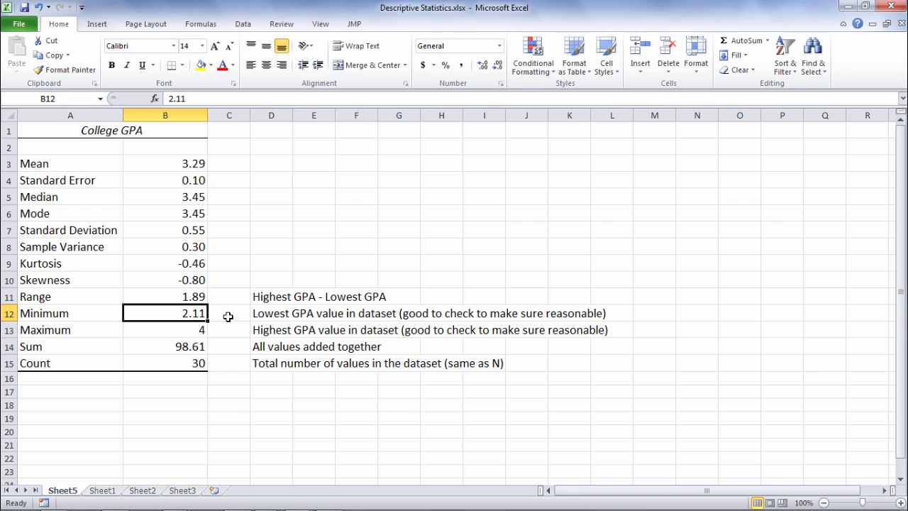
pyautogui.click(102, 491)
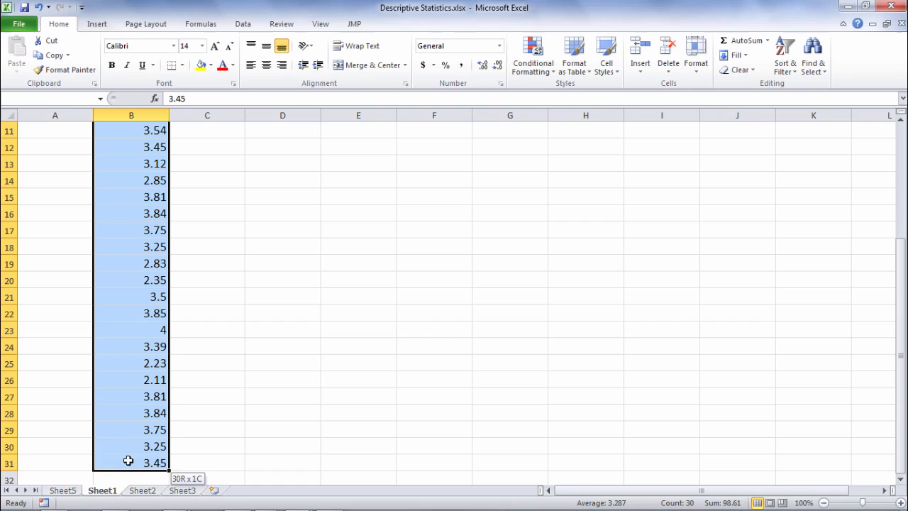
pyautogui.click(63, 491)
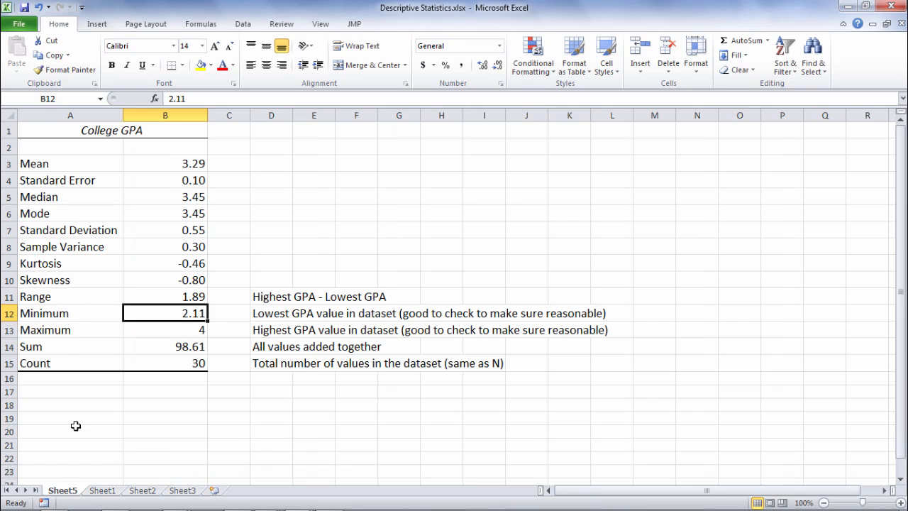
pyautogui.moveTo(159, 298)
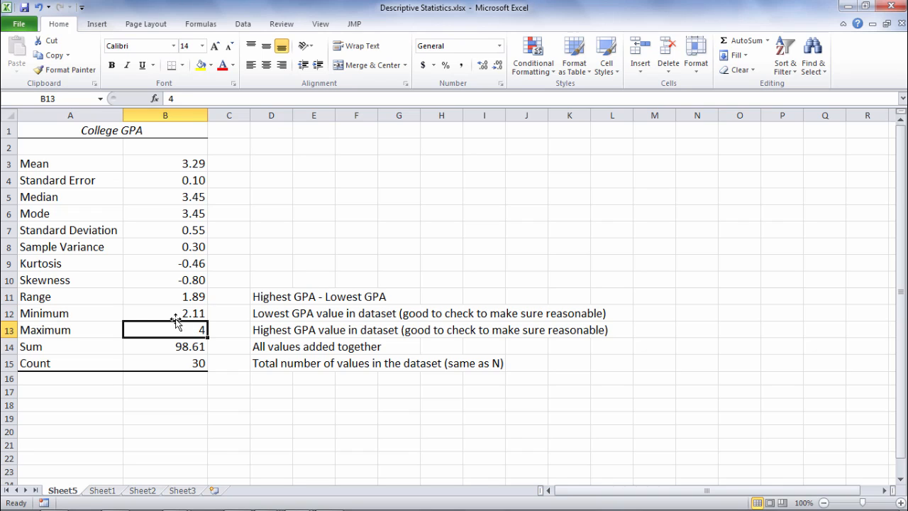
pyautogui.click(165, 296)
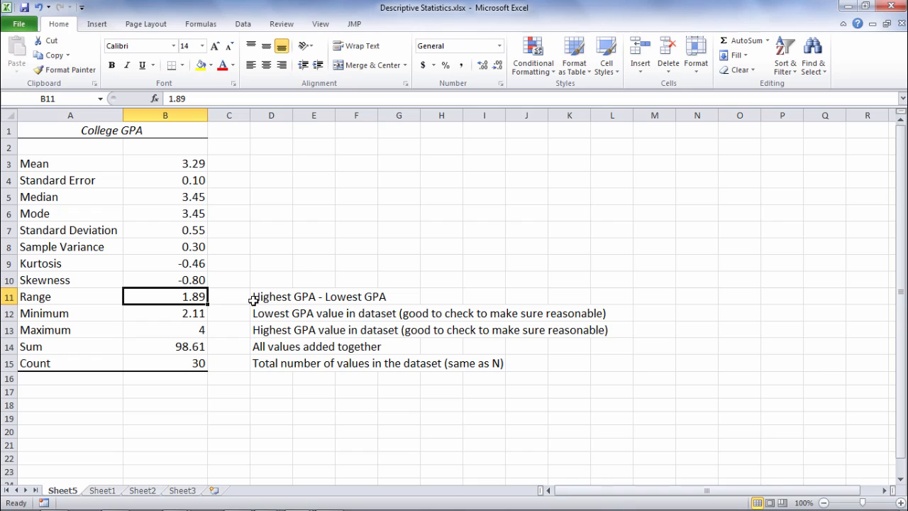
# Note in D3 that Mean is the arithmetic average, Sum divided by Count, then move to the Median note
pyautogui.click(271, 163)
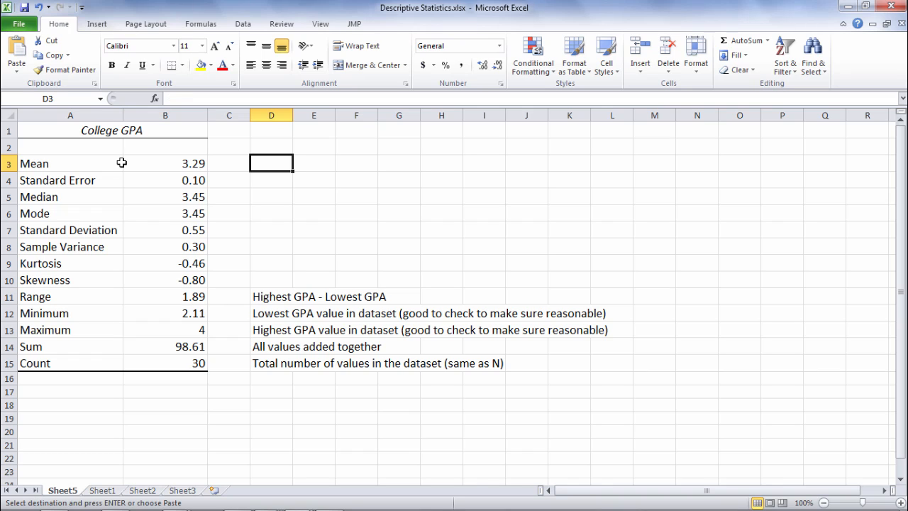
pyautogui.click(71, 163)
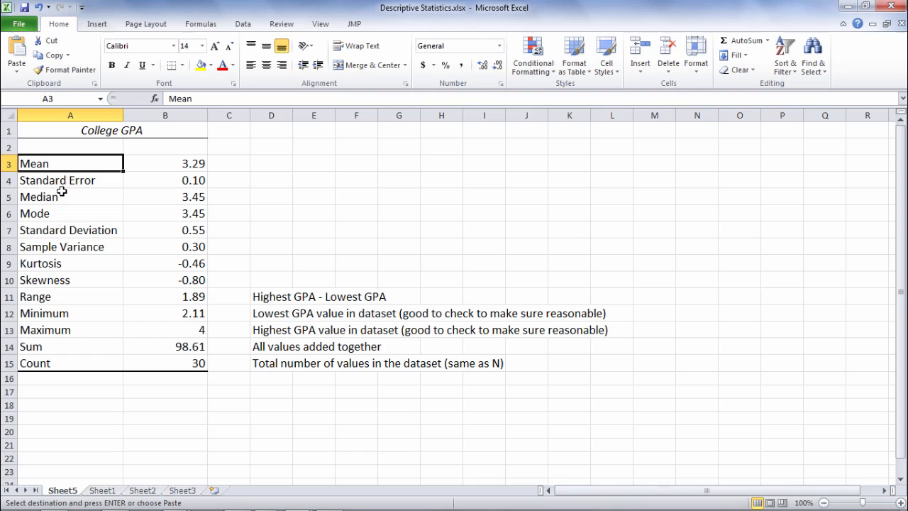
pyautogui.click(70, 212)
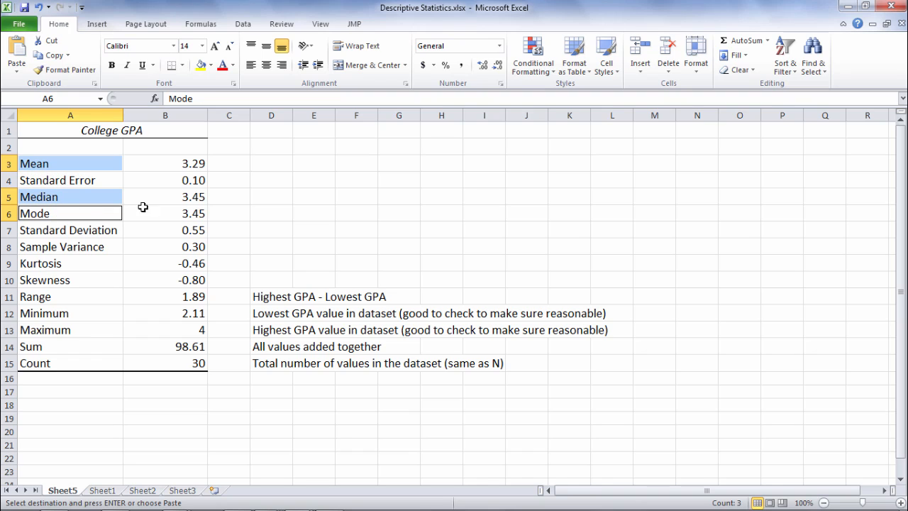
pyautogui.click(164, 163)
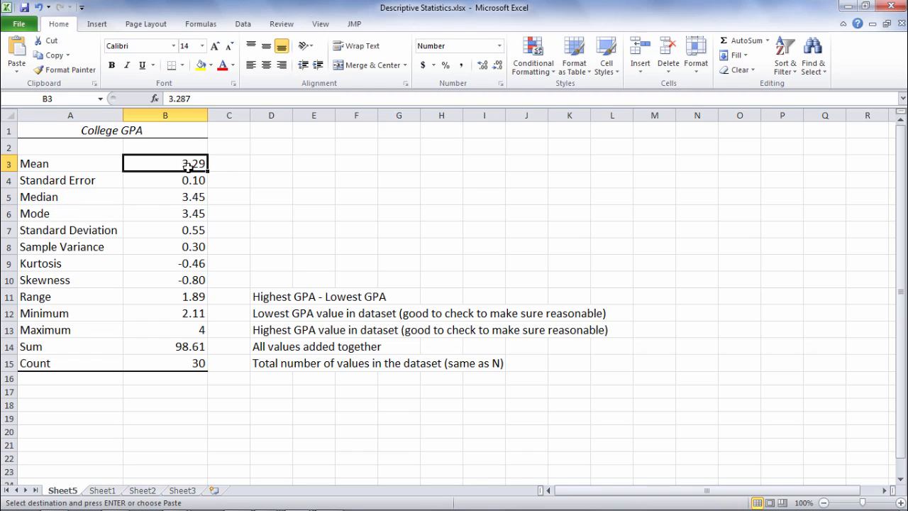
pyautogui.click(271, 163)
pyautogui.write('Arithmethic average - sum of values/N; Sum/Count = Mean')
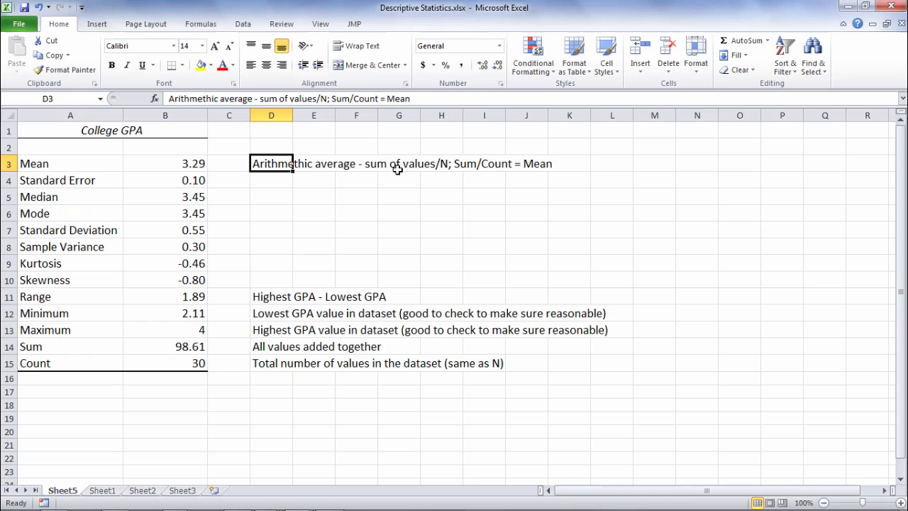
pyautogui.moveTo(441, 174)
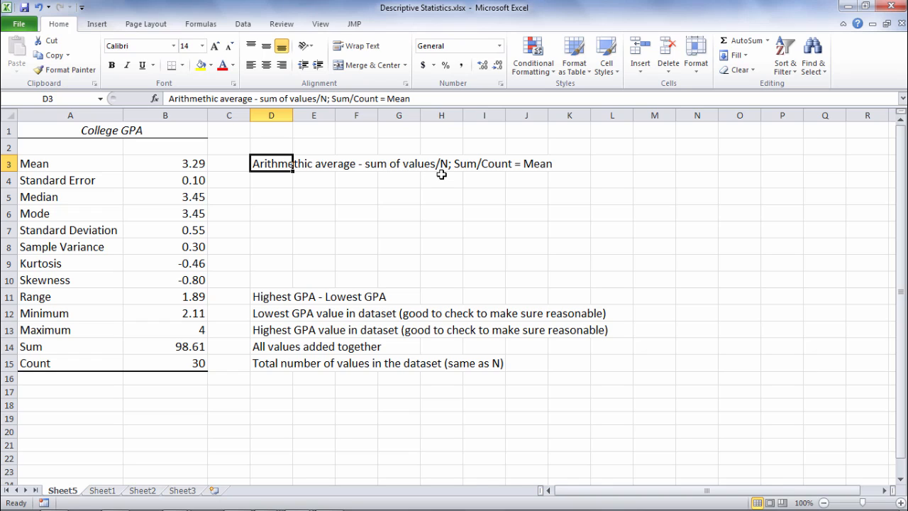
pyautogui.moveTo(406, 198)
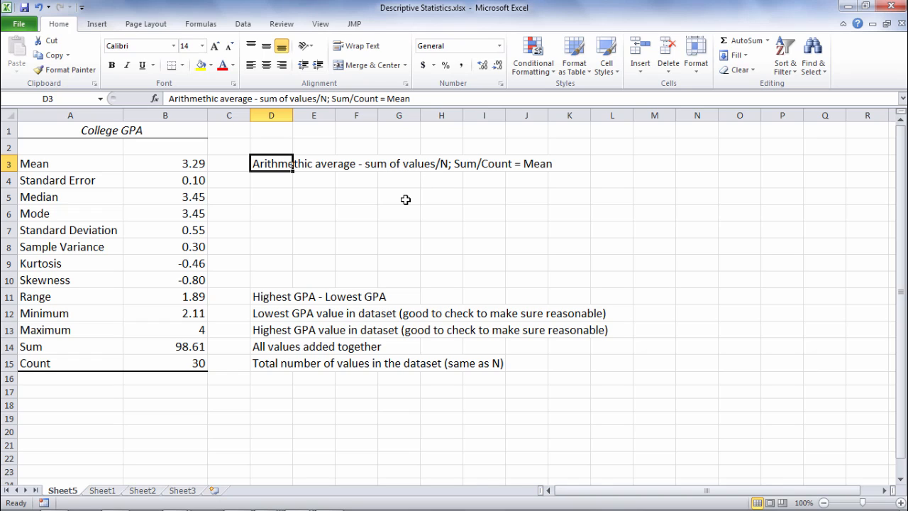
pyautogui.moveTo(464, 173)
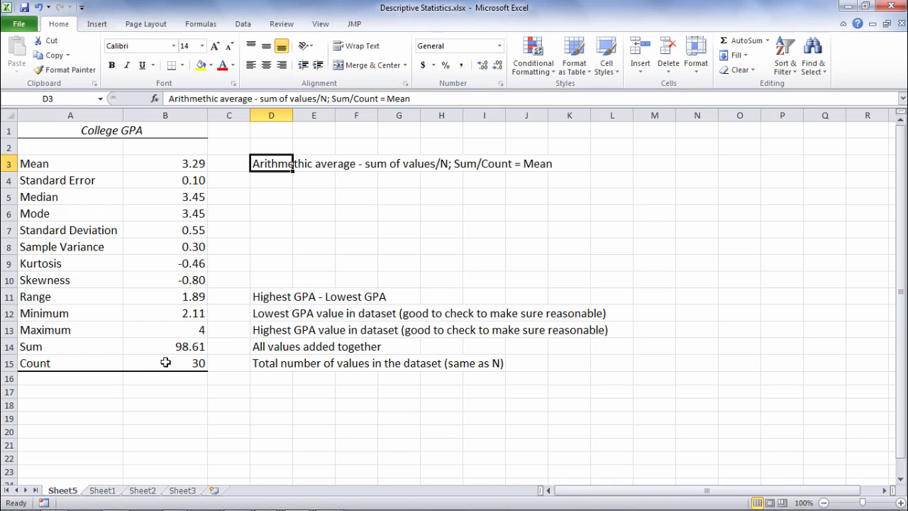
pyautogui.moveTo(159, 352)
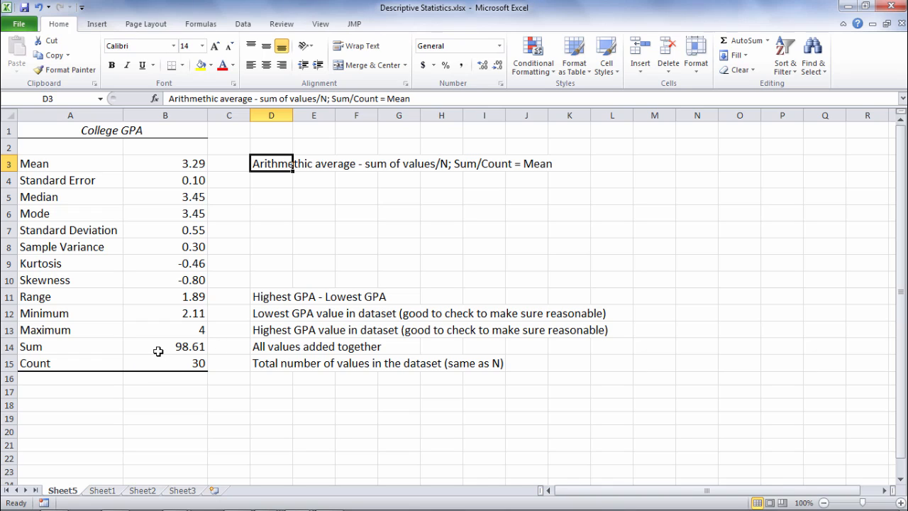
pyautogui.moveTo(167, 298)
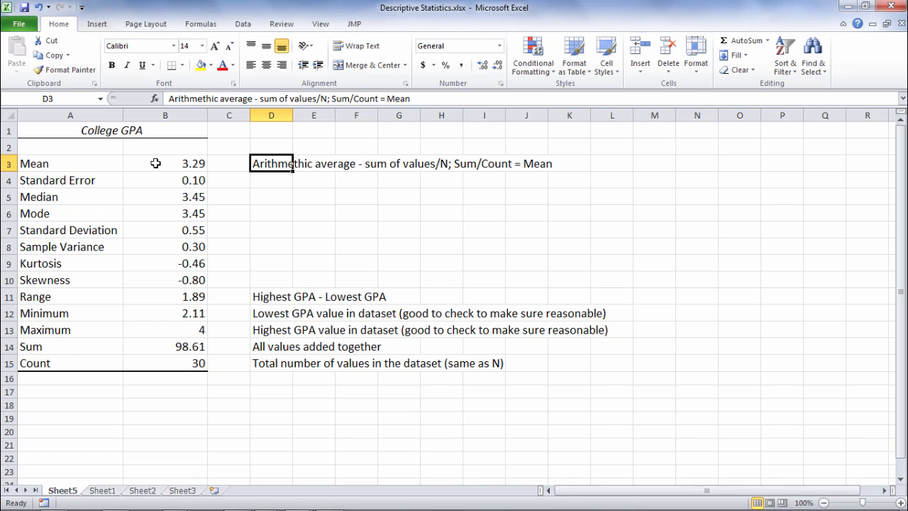
pyautogui.click(271, 196)
pyautogui.write('Middle value (when ordered from lowest to highest); 50th percentile')
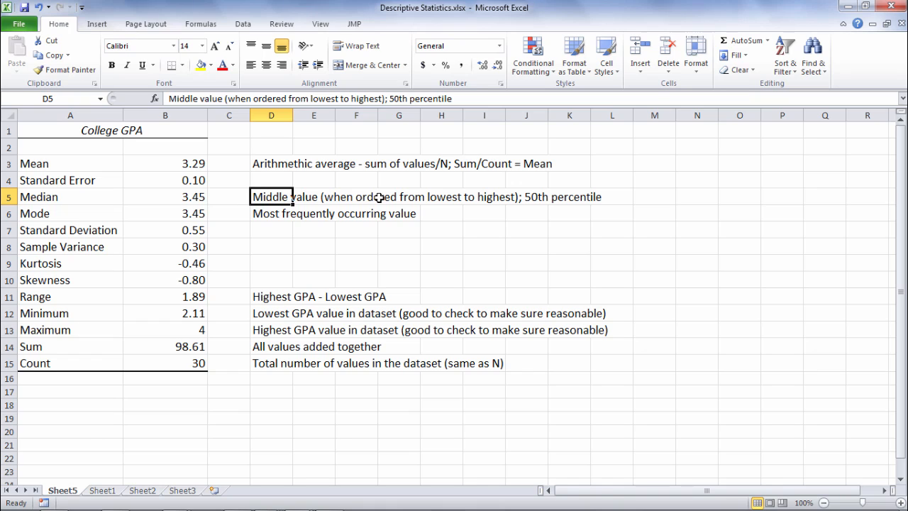
pyautogui.moveTo(335, 244)
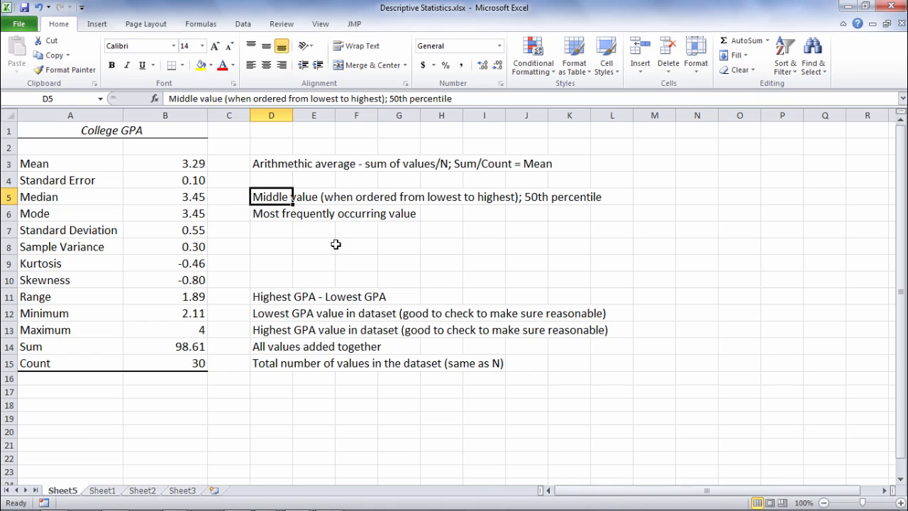
pyautogui.moveTo(538, 213)
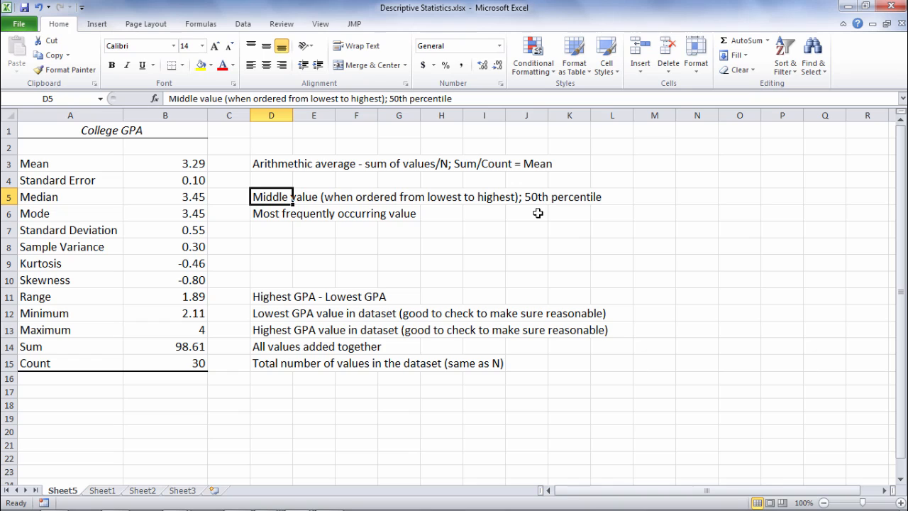
# Note beside Mode that it is the most frequently occurring value and compare the Median and Mode values, both 3.45
pyautogui.click(70, 212)
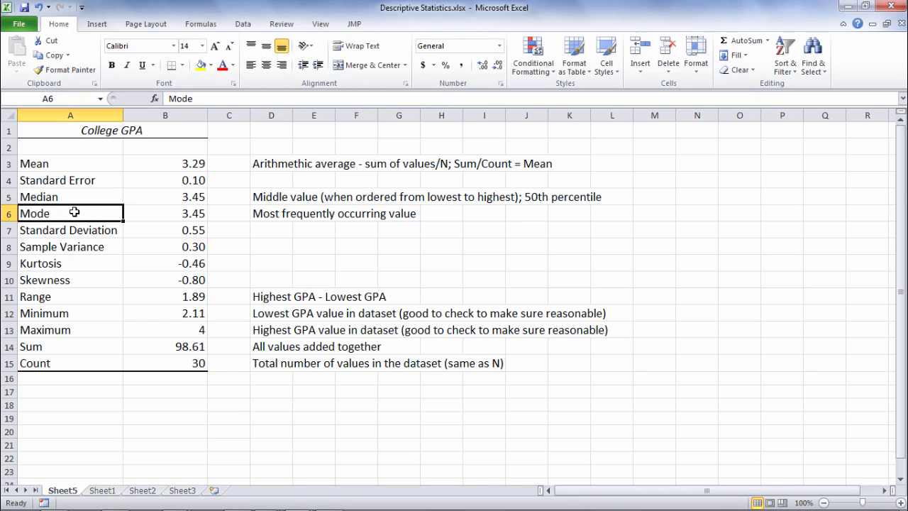
pyautogui.moveTo(275, 227)
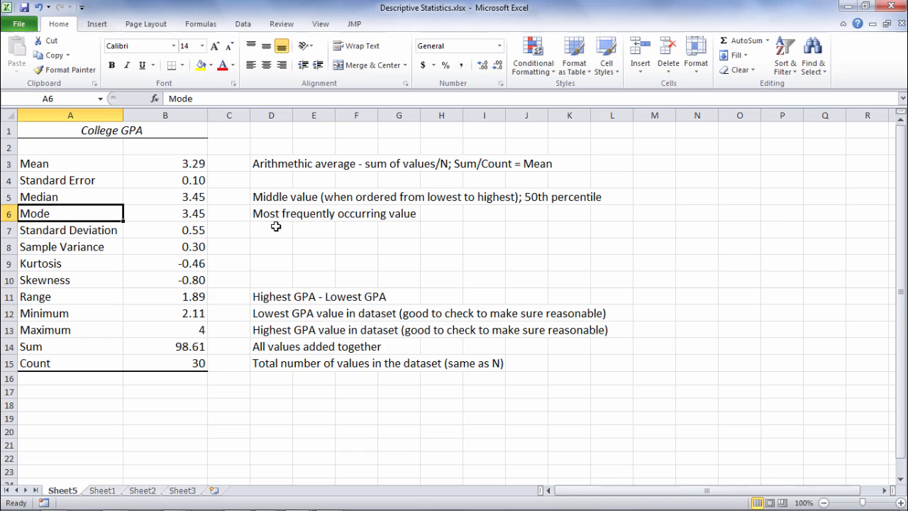
pyautogui.click(270, 229)
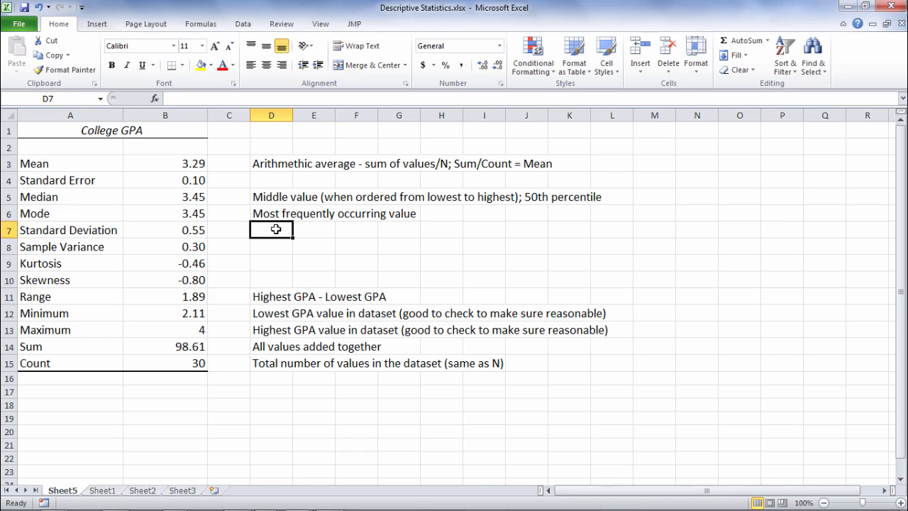
pyautogui.moveTo(153, 198)
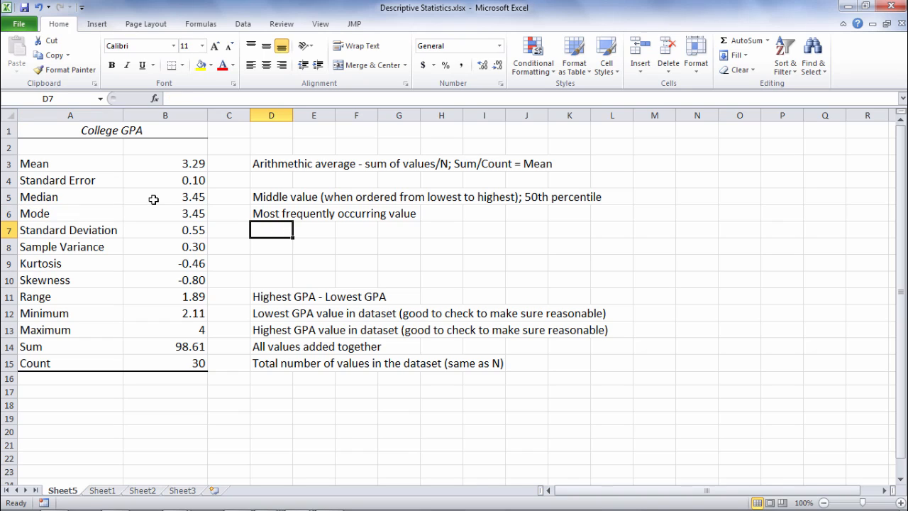
pyautogui.moveTo(164, 195); pyautogui.dragTo(164, 213)
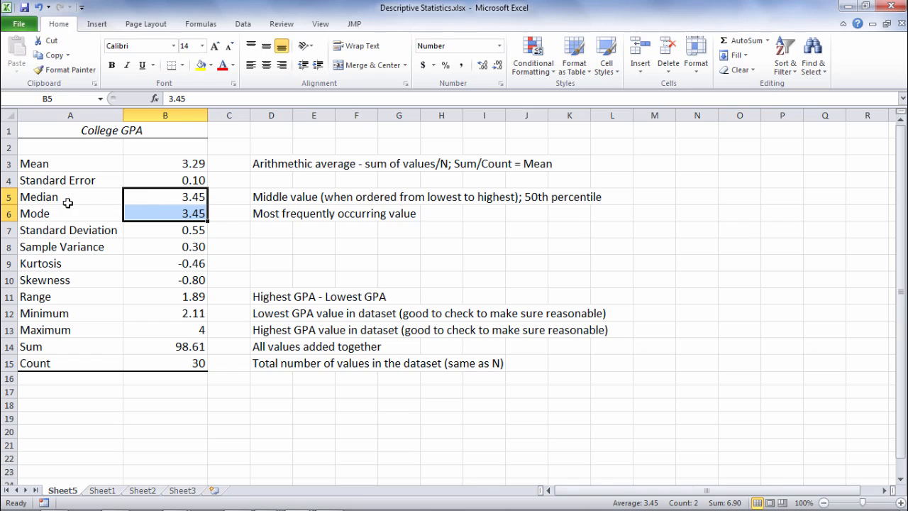
pyautogui.moveTo(137, 227)
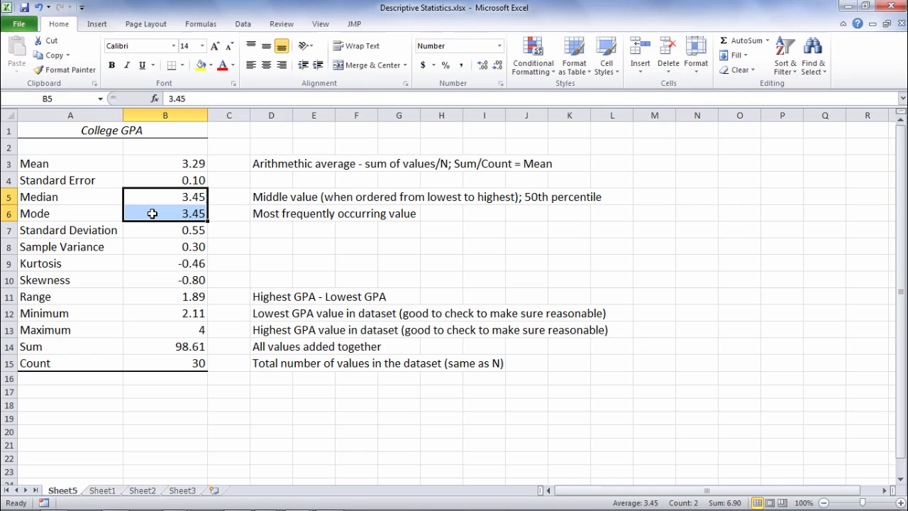
pyautogui.click(271, 229)
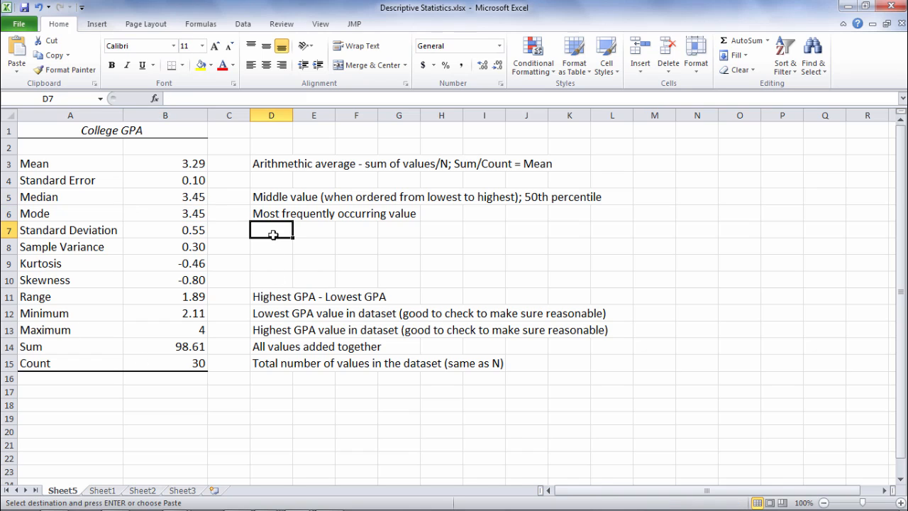
# Paste into D7:E8 the note that scores typically vary about .55 GPA points from the mean
pyautogui.moveTo(271, 229); pyautogui.dragTo(313, 247)
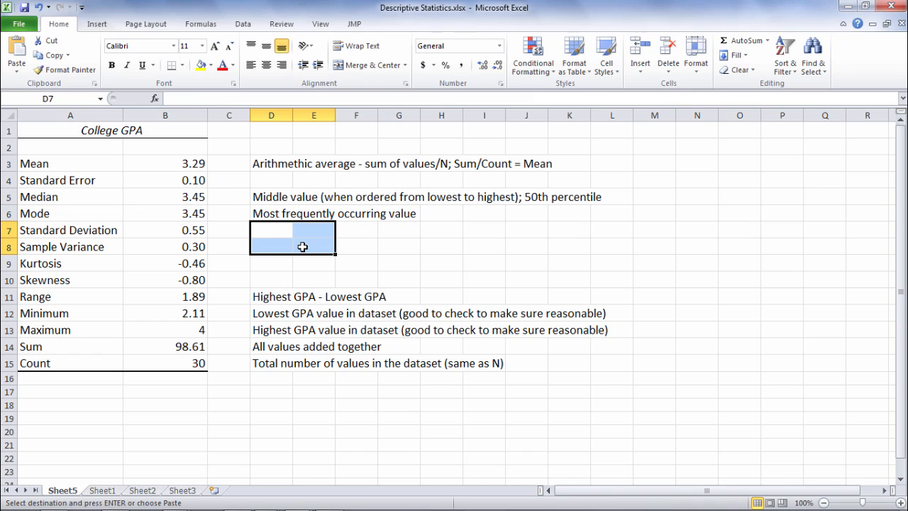
pyautogui.press('Return')
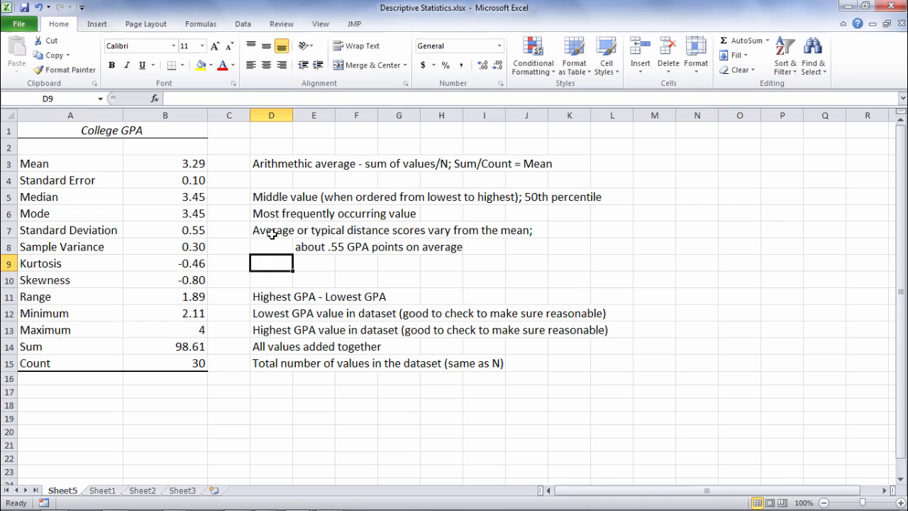
pyautogui.moveTo(373, 241)
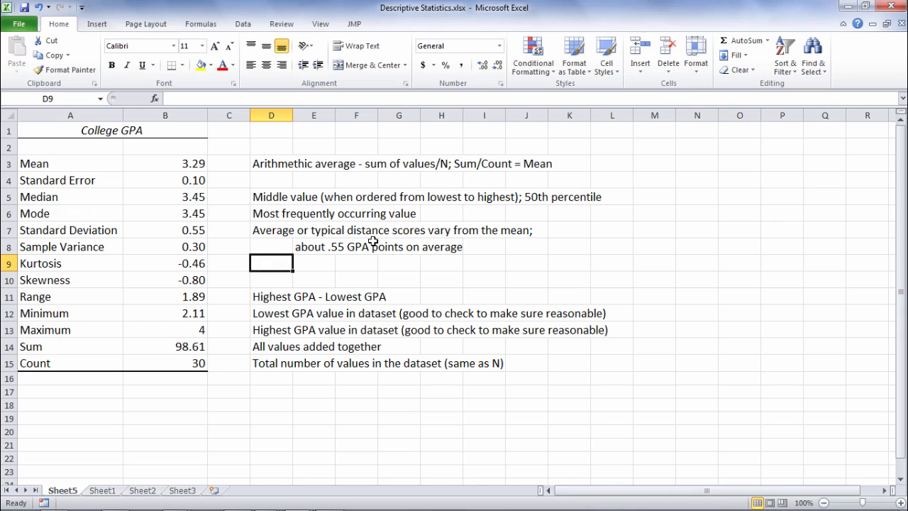
pyautogui.moveTo(401, 241)
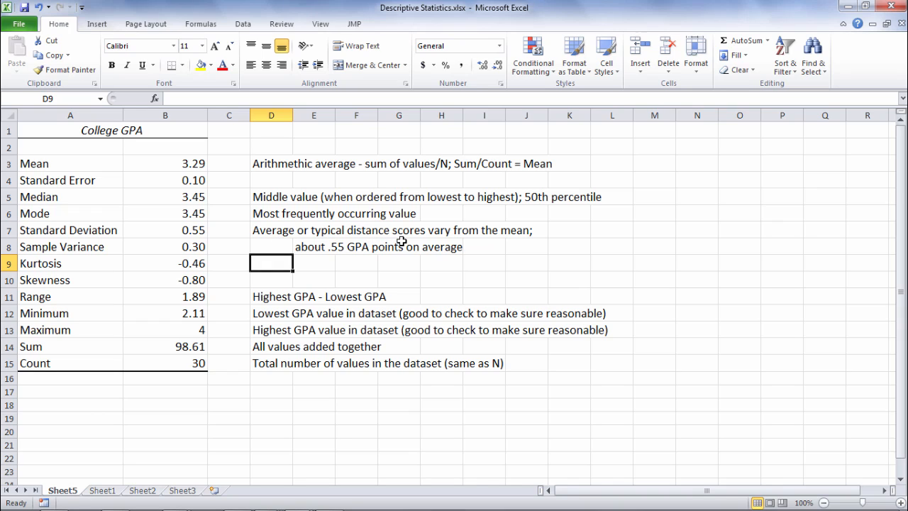
pyautogui.moveTo(510, 244)
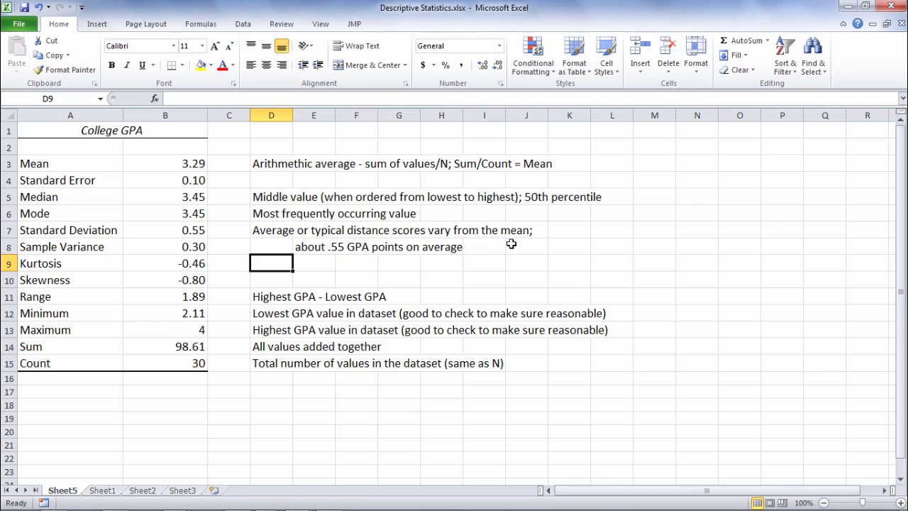
pyautogui.click(165, 229)
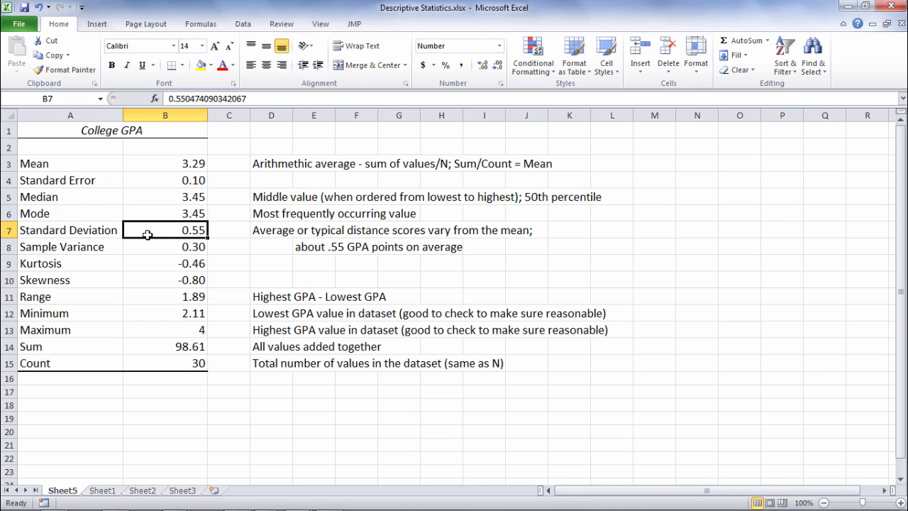
pyautogui.moveTo(160, 156)
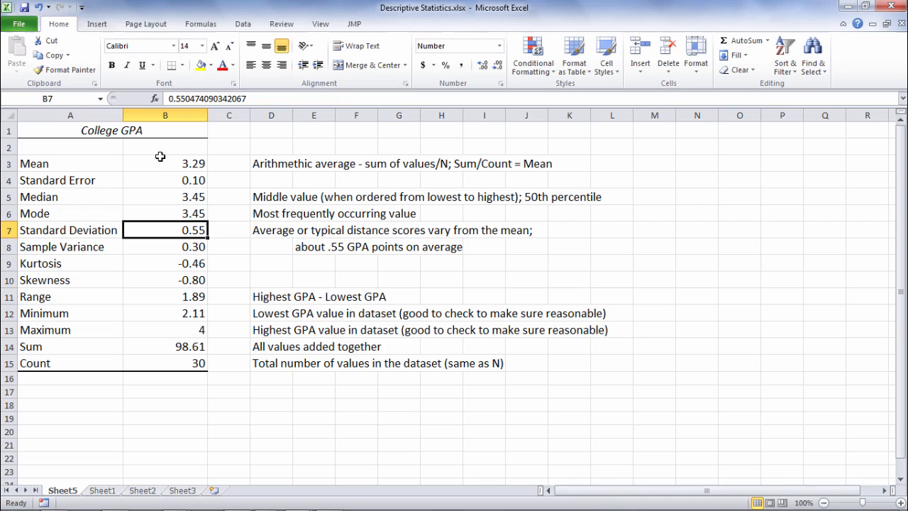
pyautogui.click(164, 163)
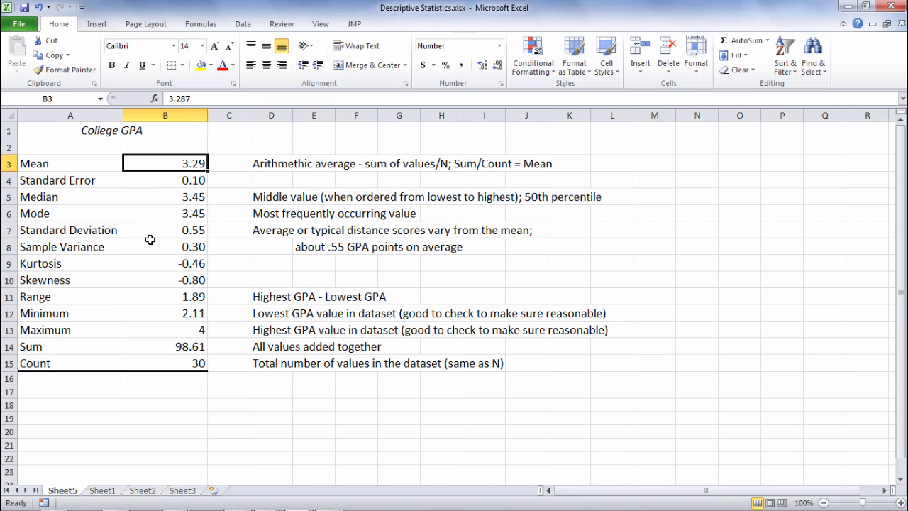
pyautogui.click(165, 229)
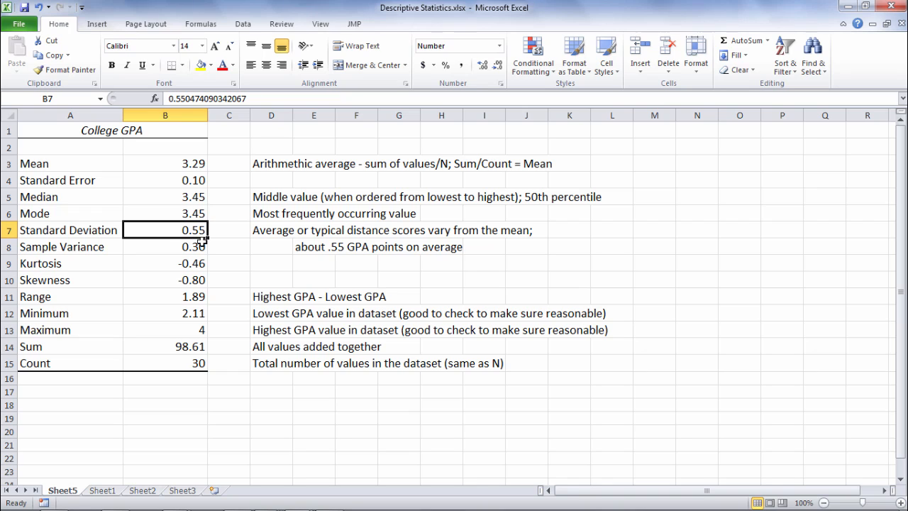
pyautogui.moveTo(197, 170)
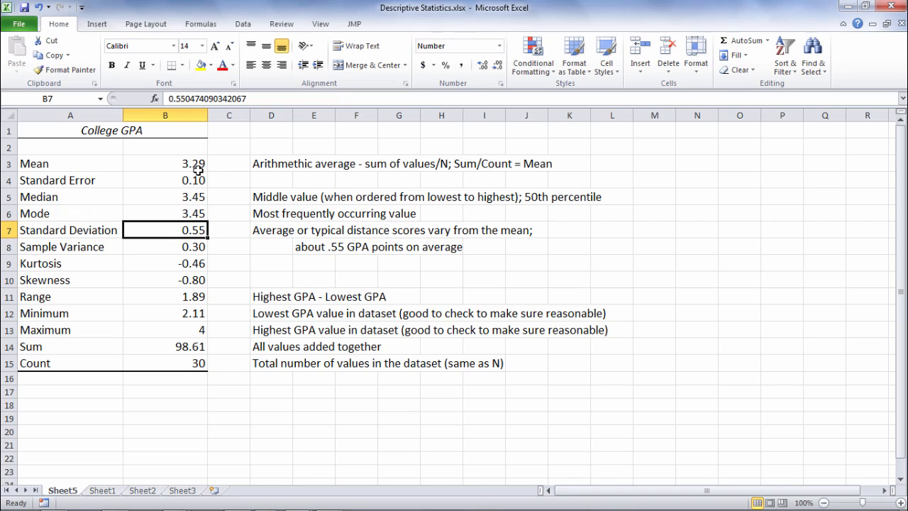
pyautogui.moveTo(221, 156)
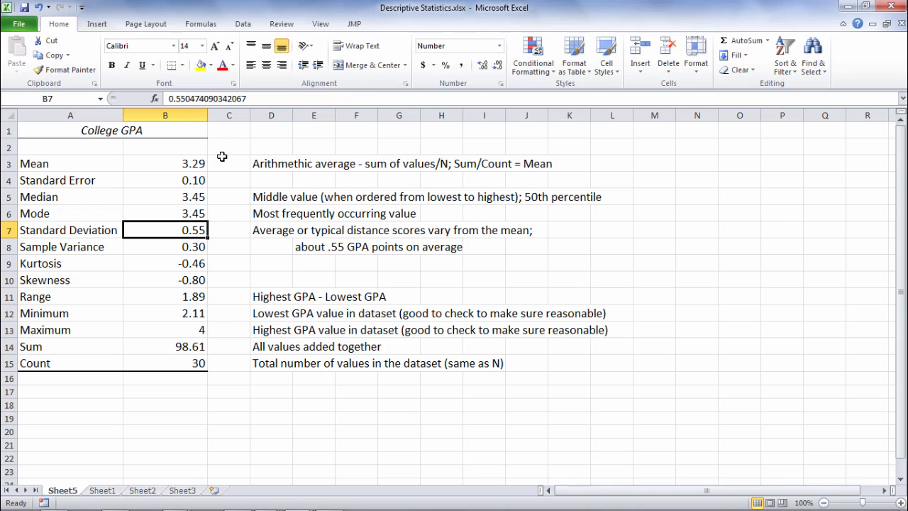
pyautogui.moveTo(132, 160)
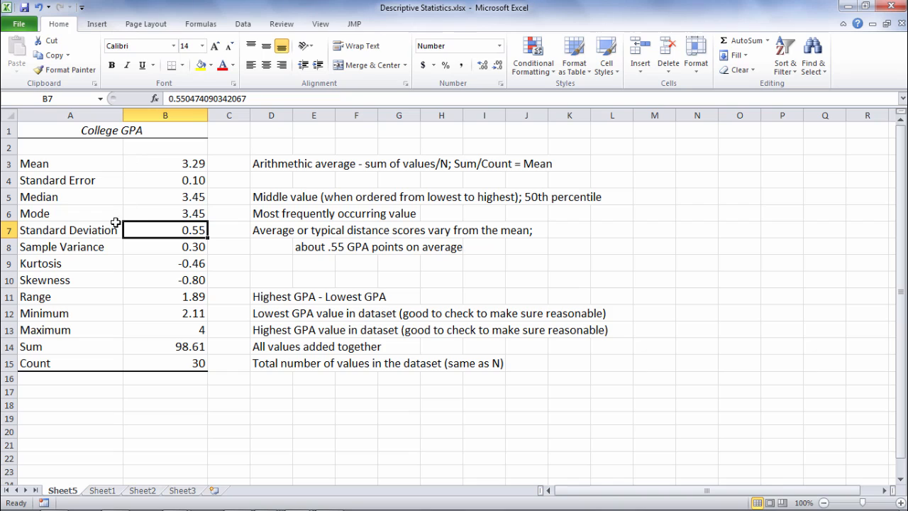
pyautogui.moveTo(261, 258)
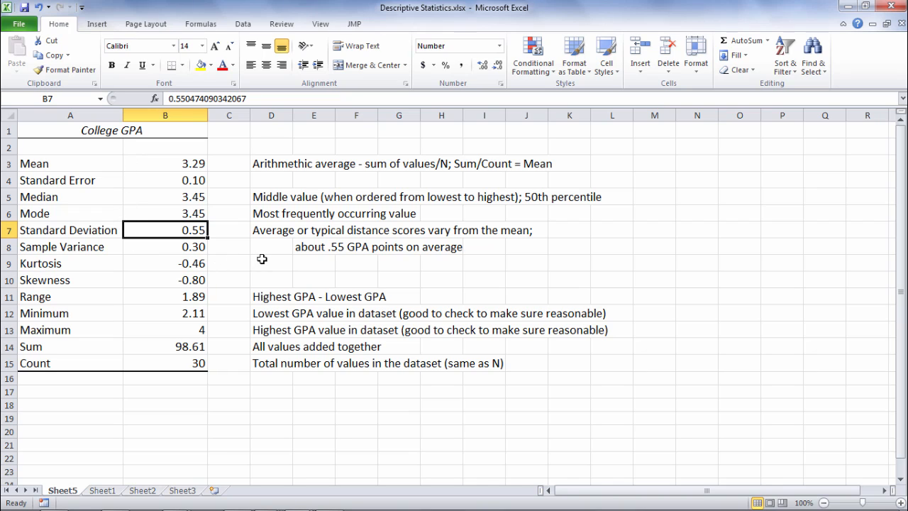
pyautogui.click(271, 262)
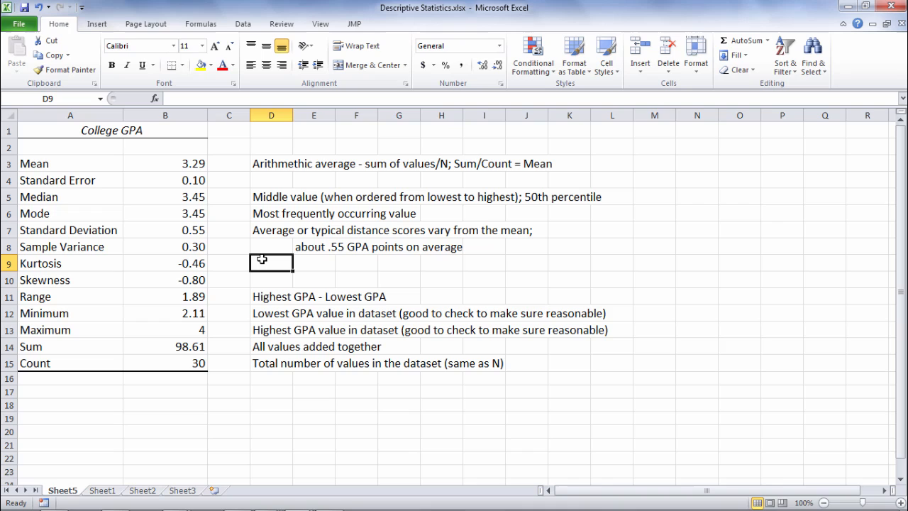